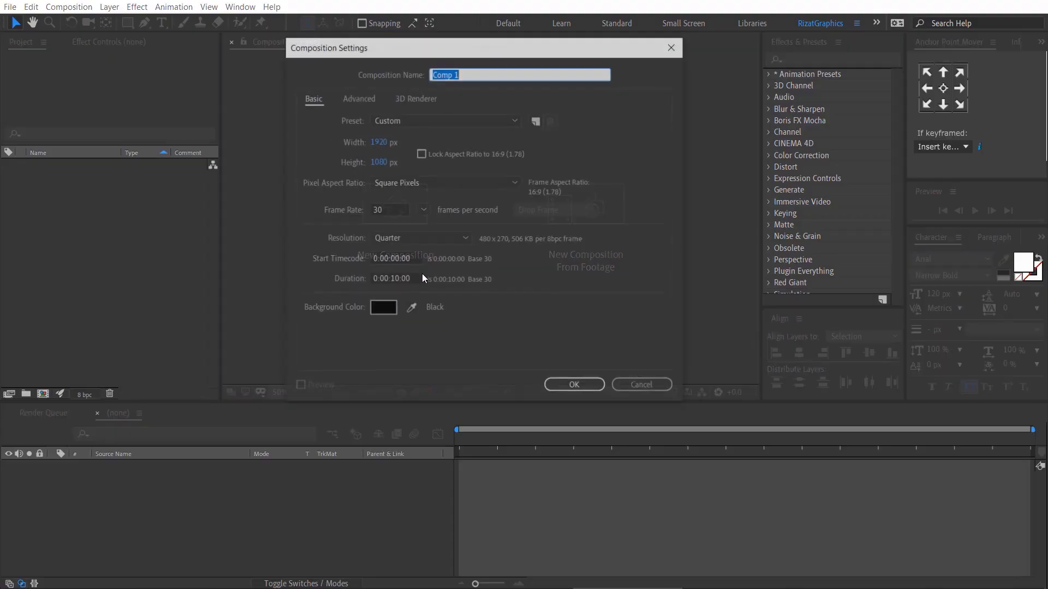
Create a 1920×1080, 30 fps, 10-second composition named 'Mask Text Animation'
{"action": "type", "text": "Mask"}
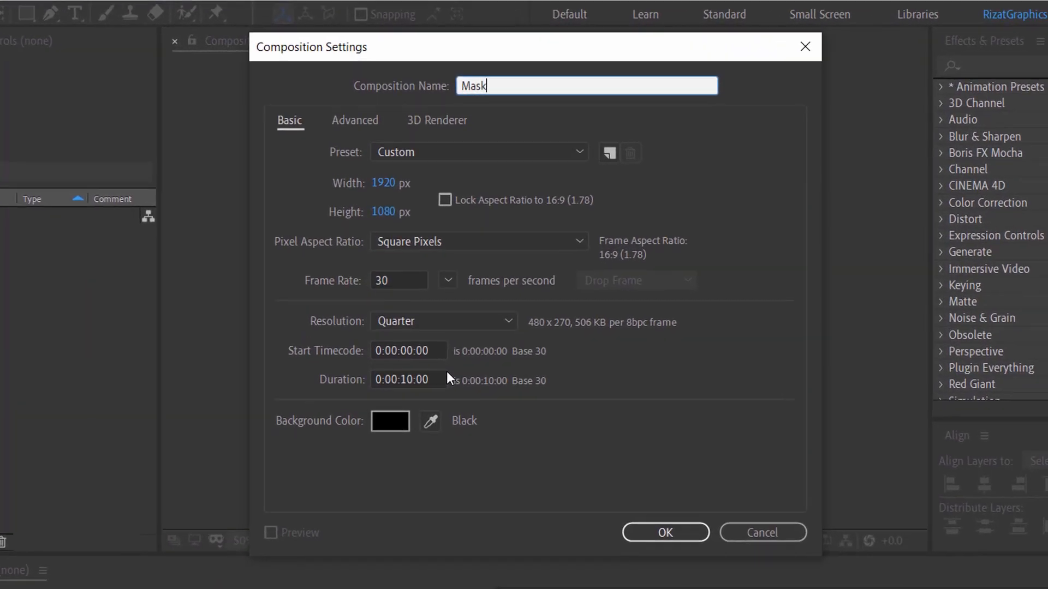
{"action": "type", "text": "Text Ani"}
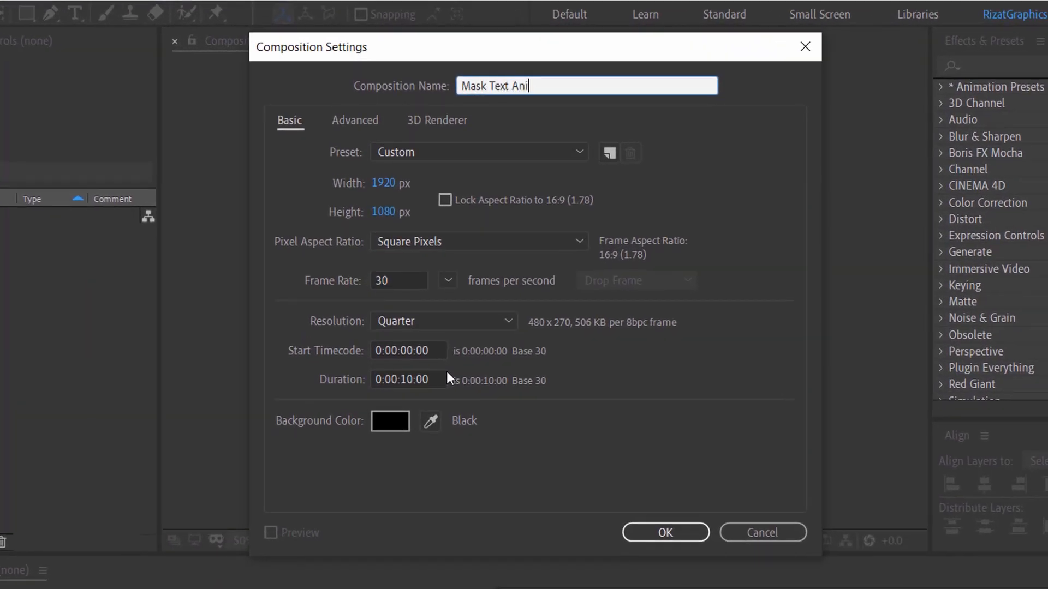
{"action": "type", "text": "mation"}
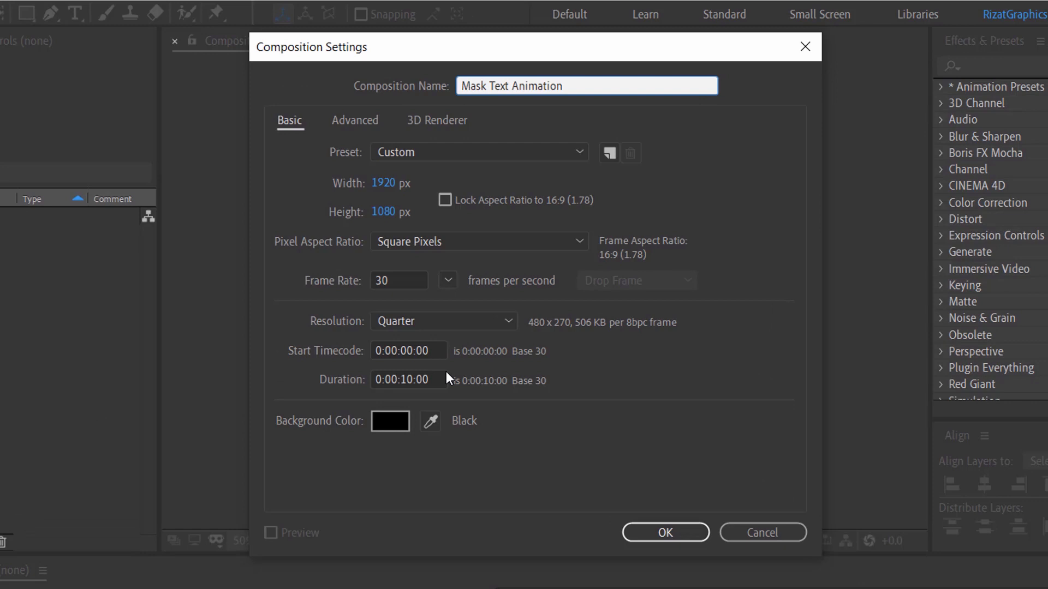
{"action": "left_click", "coordinate": [387, 212]}
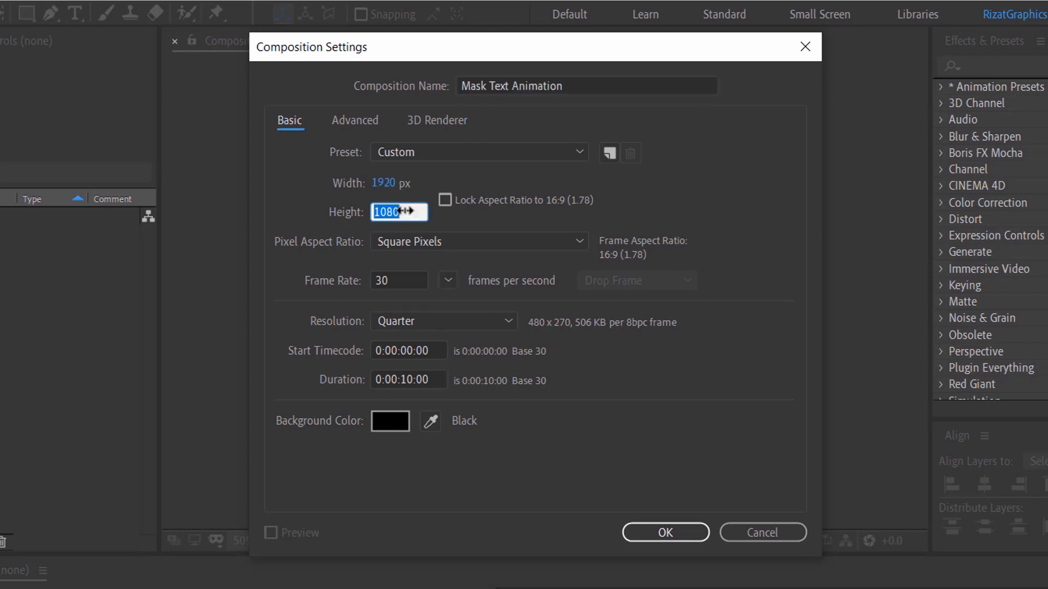
{"action": "left_click", "coordinate": [399, 280]}
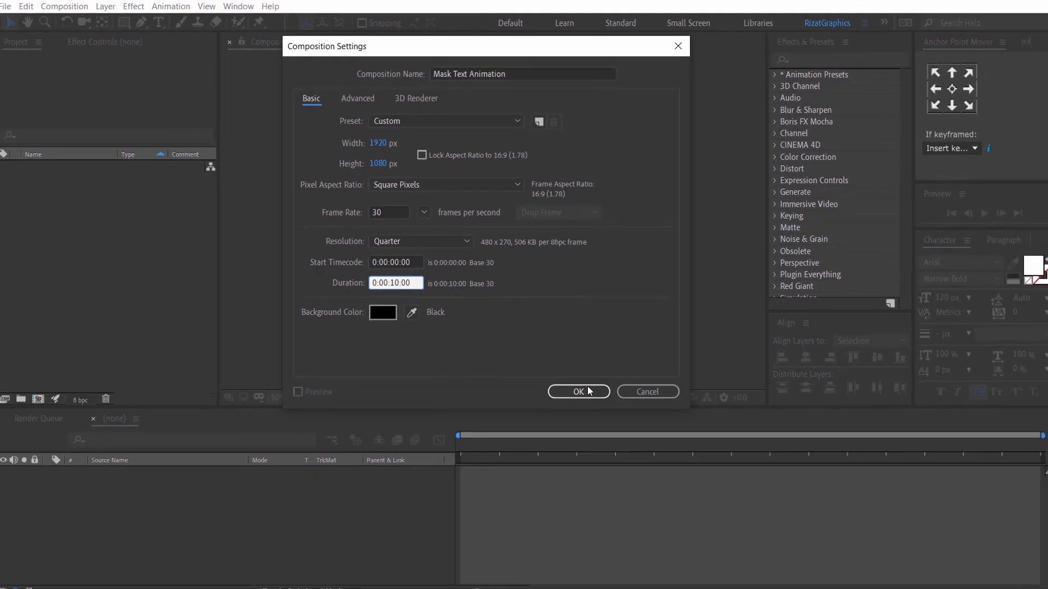
{"action": "left_click", "coordinate": [577, 392]}
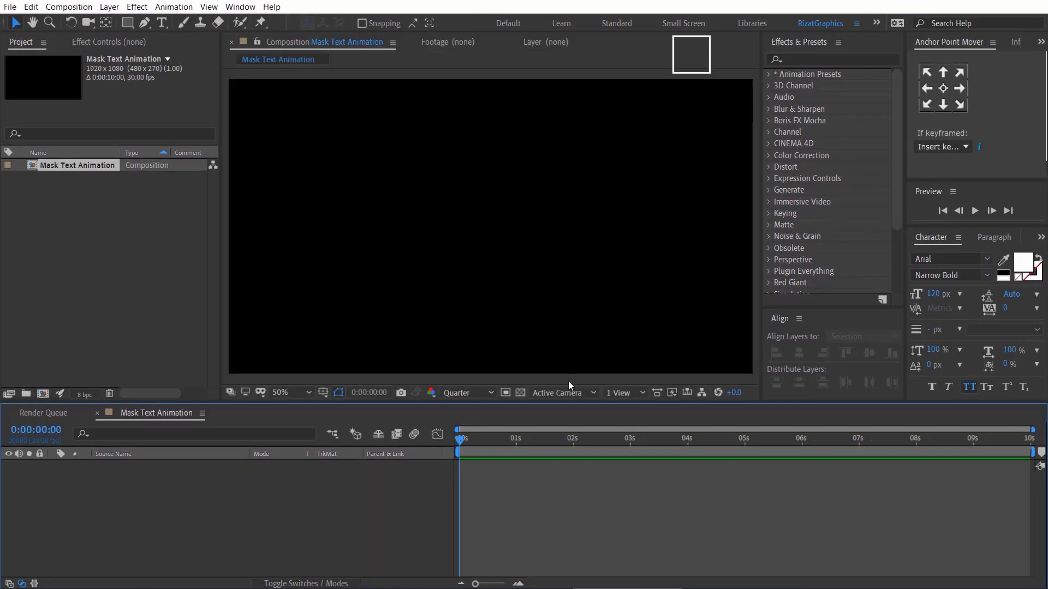
Add a deep blue full-frame solid layer named 'Background'
{"action": "left_click", "coordinate": [109, 6]}
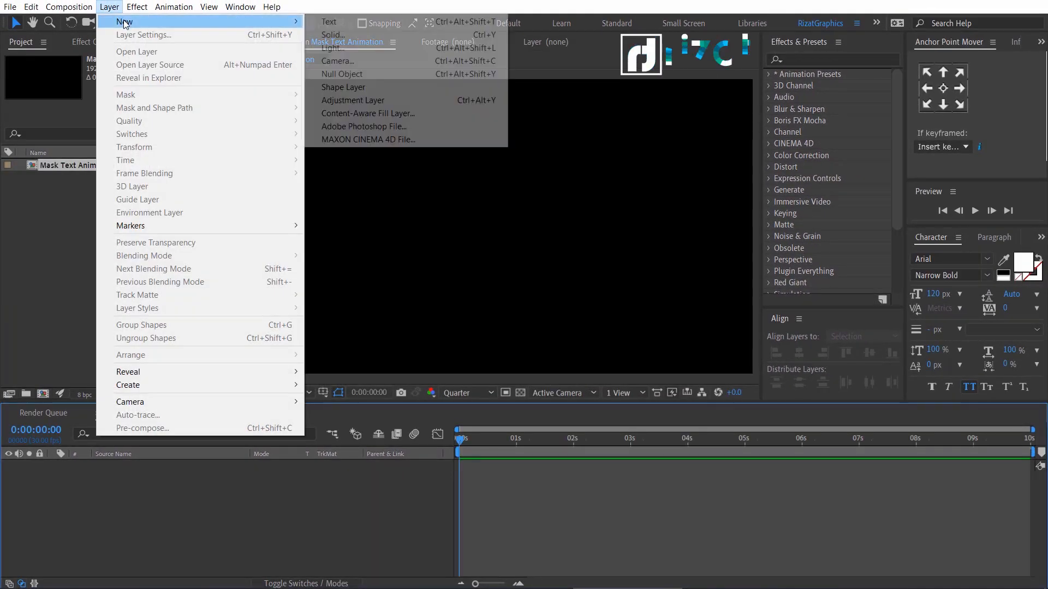
{"action": "left_click", "coordinate": [332, 34]}
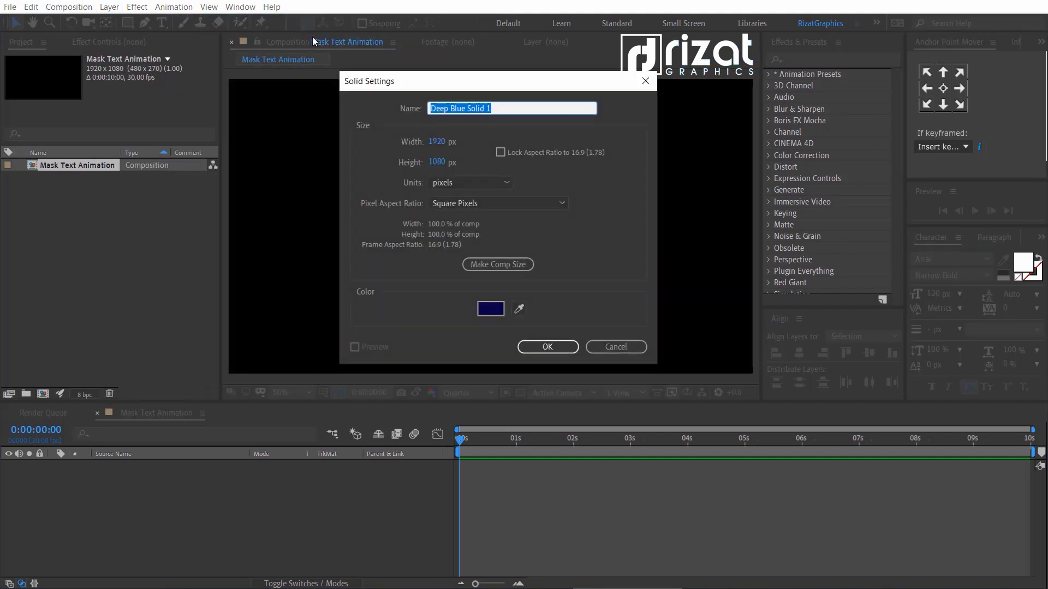
{"action": "type", "text": "Backgrou"}
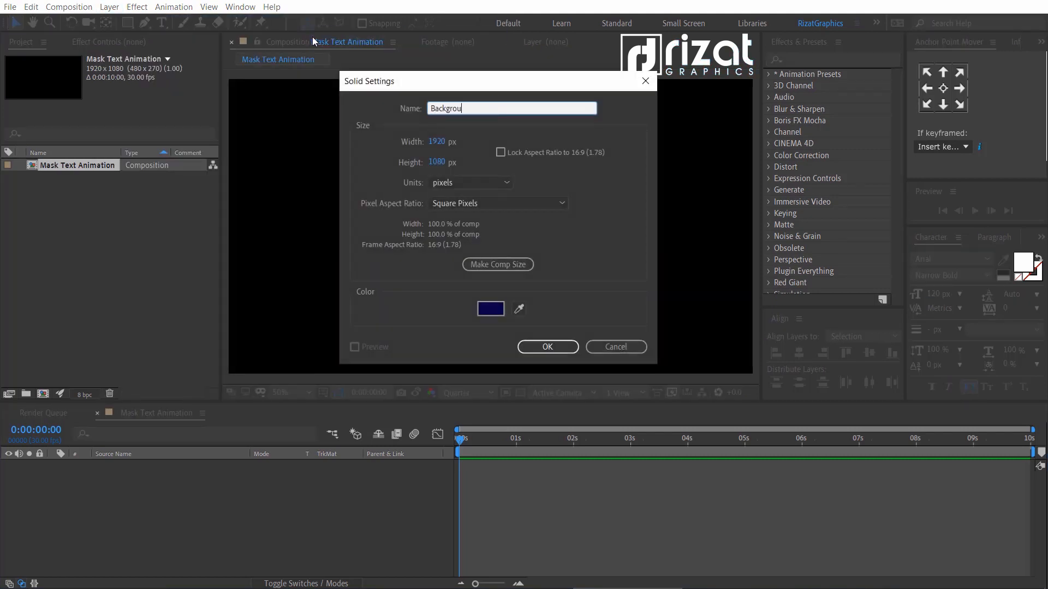
{"action": "left_click", "coordinate": [547, 347]}
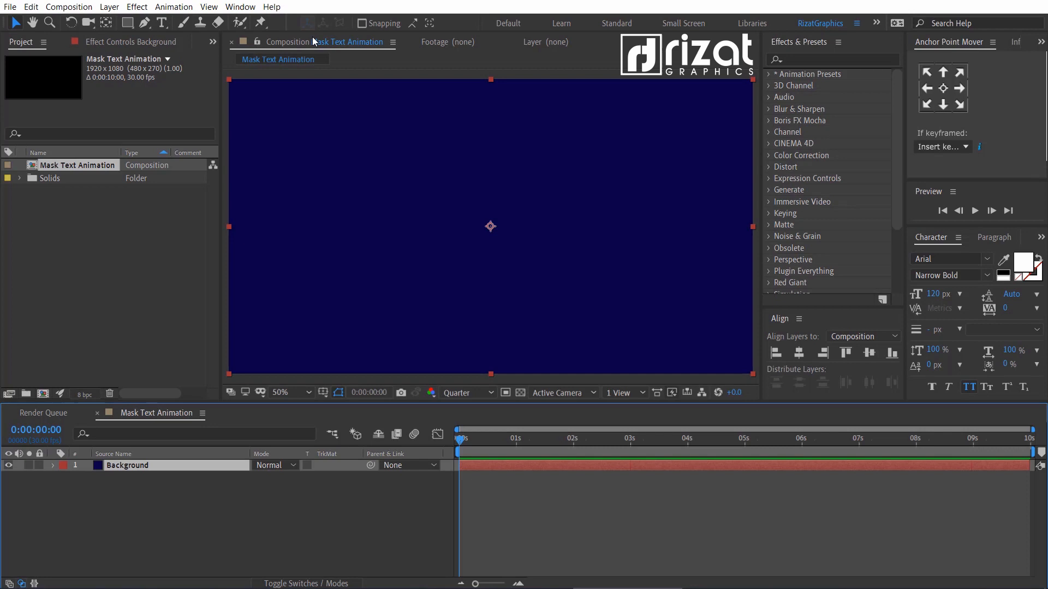
Add white text 'MASK TEXT ANIMATION' and centre it horizontally in the composition
{"action": "left_click", "coordinate": [161, 23]}
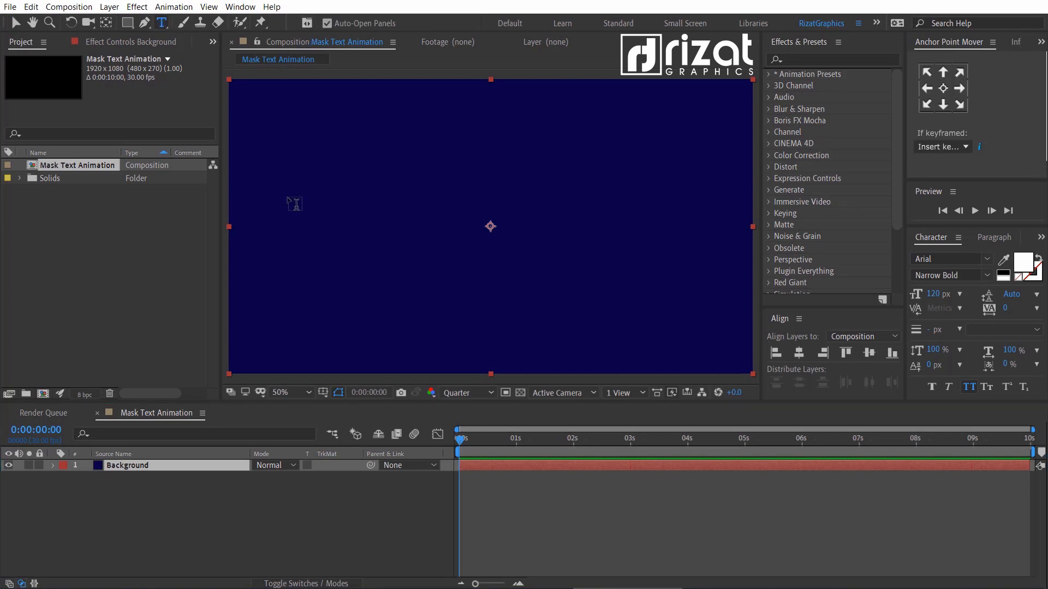
{"action": "type", "text": "MASK TE"}
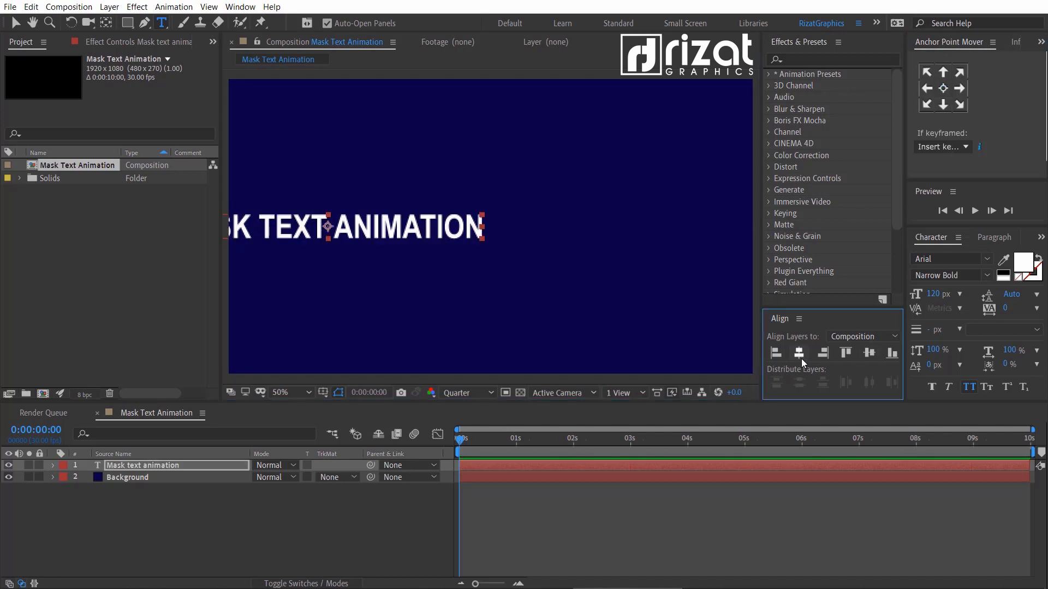
{"action": "left_click", "coordinate": [799, 353]}
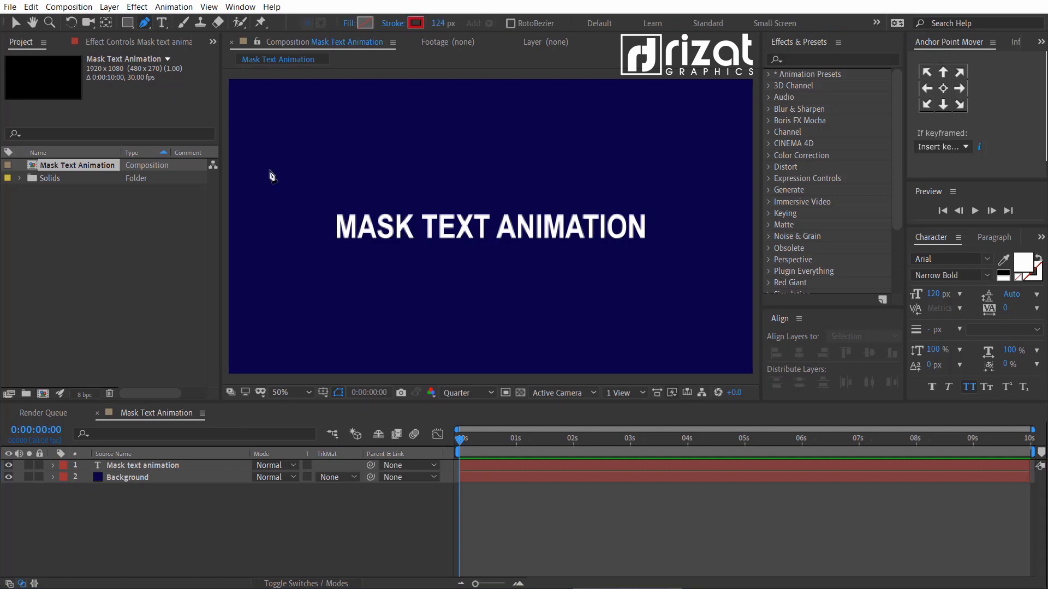
Draw a bar across the text with no fill and a red 124 px stroke
{"action": "left_click", "coordinate": [365, 23]}
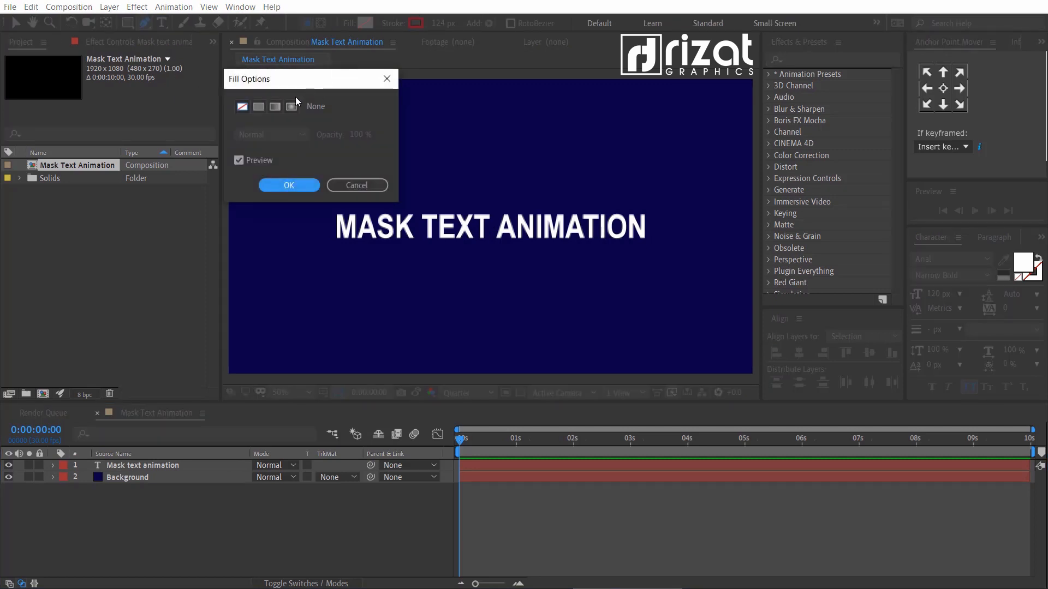
{"action": "left_click", "coordinate": [289, 185]}
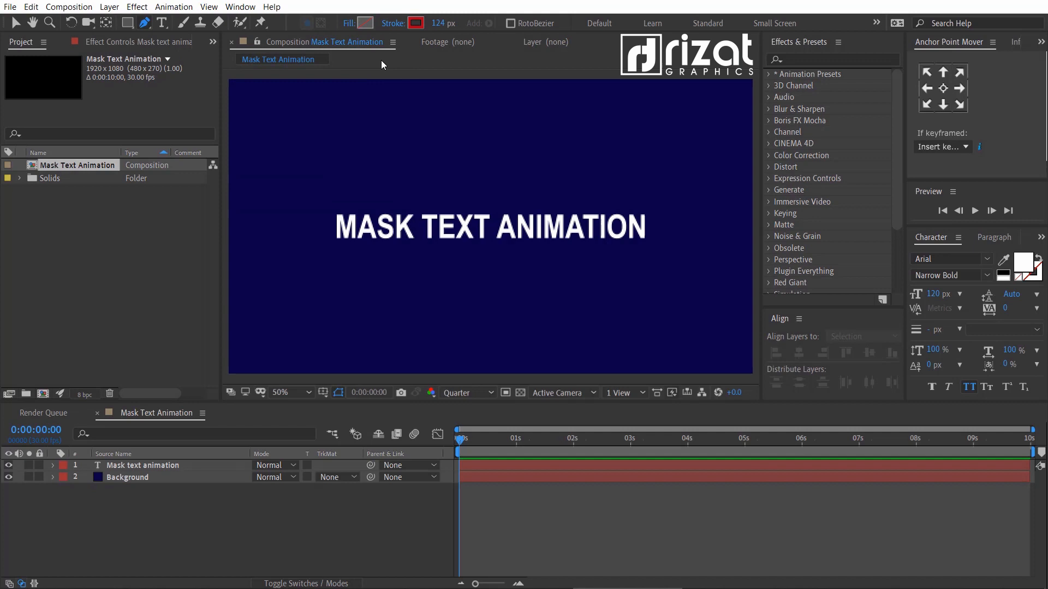
{"action": "left_click", "coordinate": [415, 23]}
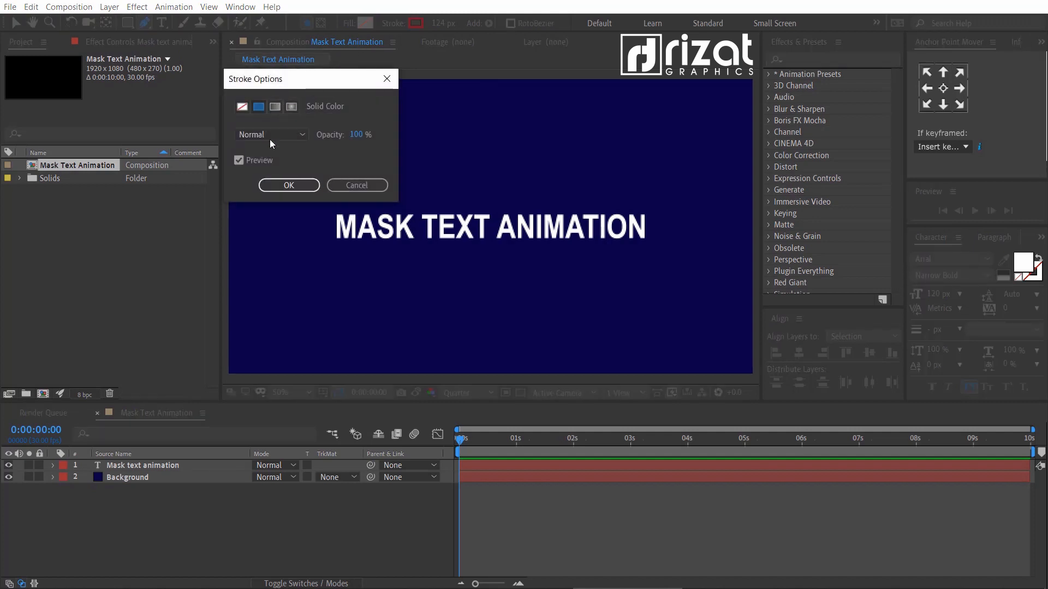
{"action": "left_click", "coordinate": [258, 106]}
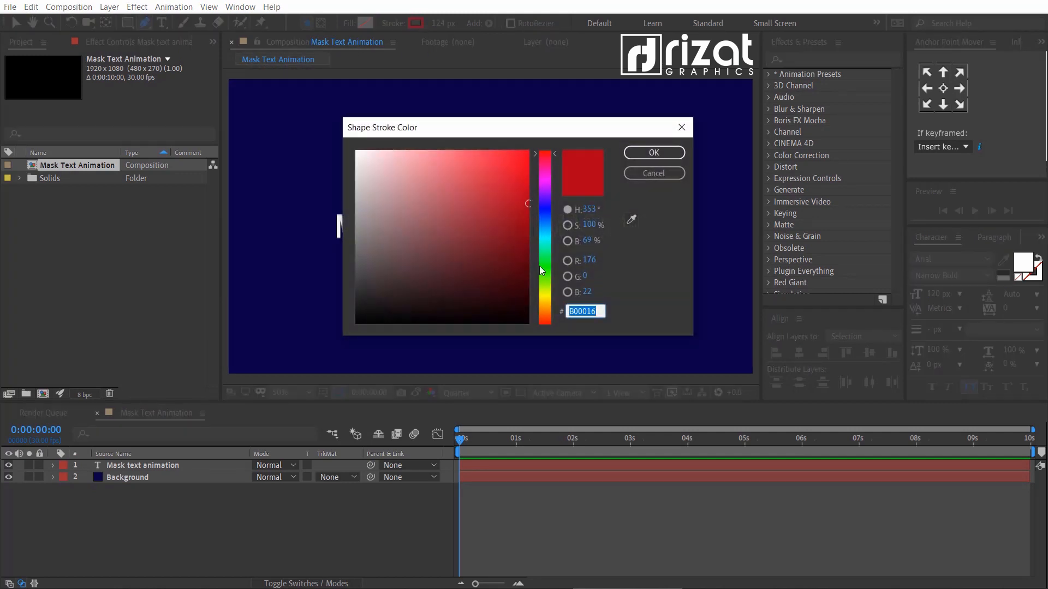
{"action": "left_click", "coordinate": [652, 153]}
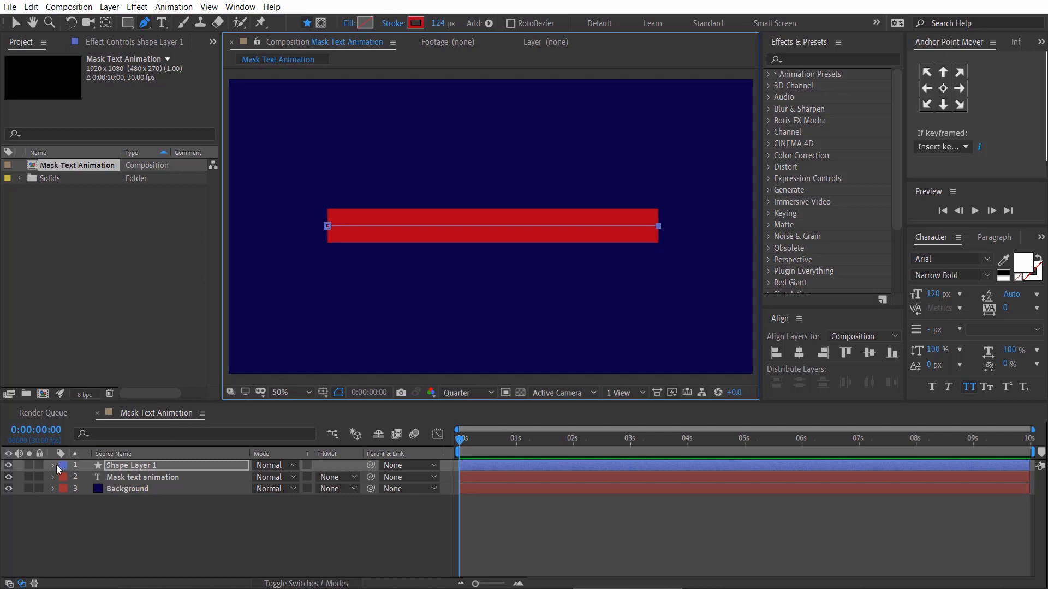
Add Trim Paths to Shape Layer 1, keyframing End 0% at 0s to 100% at 6s
{"action": "left_click", "coordinate": [355, 477]}
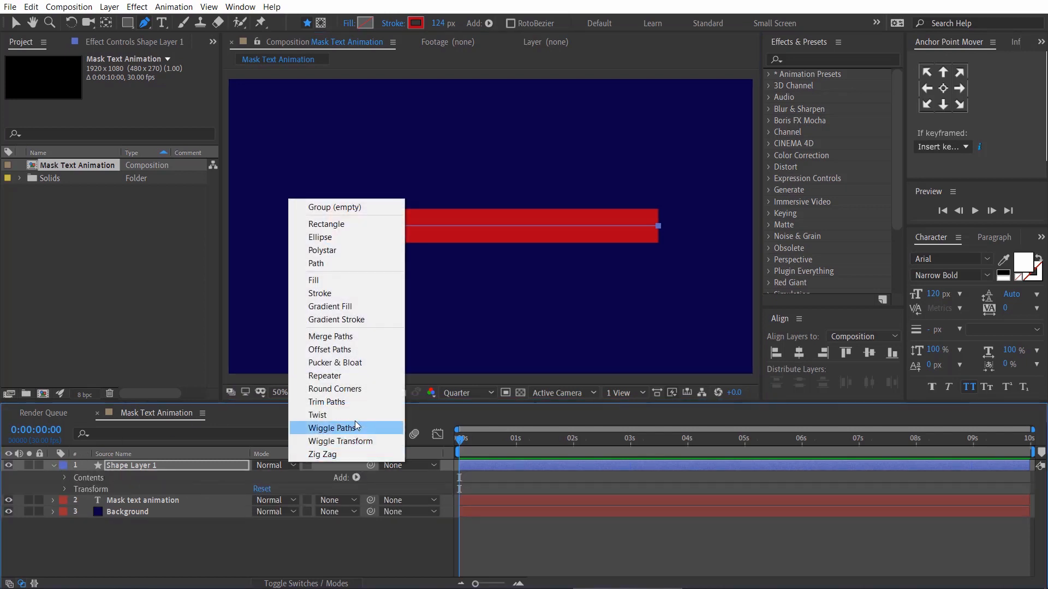
{"action": "mouse_move", "coordinate": [354, 402]}
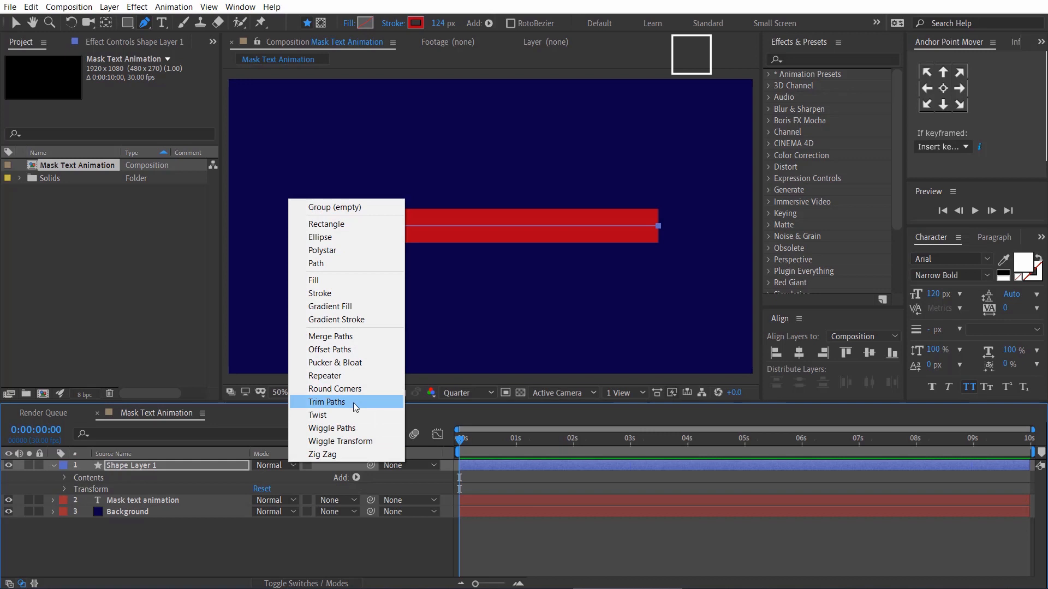
{"action": "left_click", "coordinate": [327, 401]}
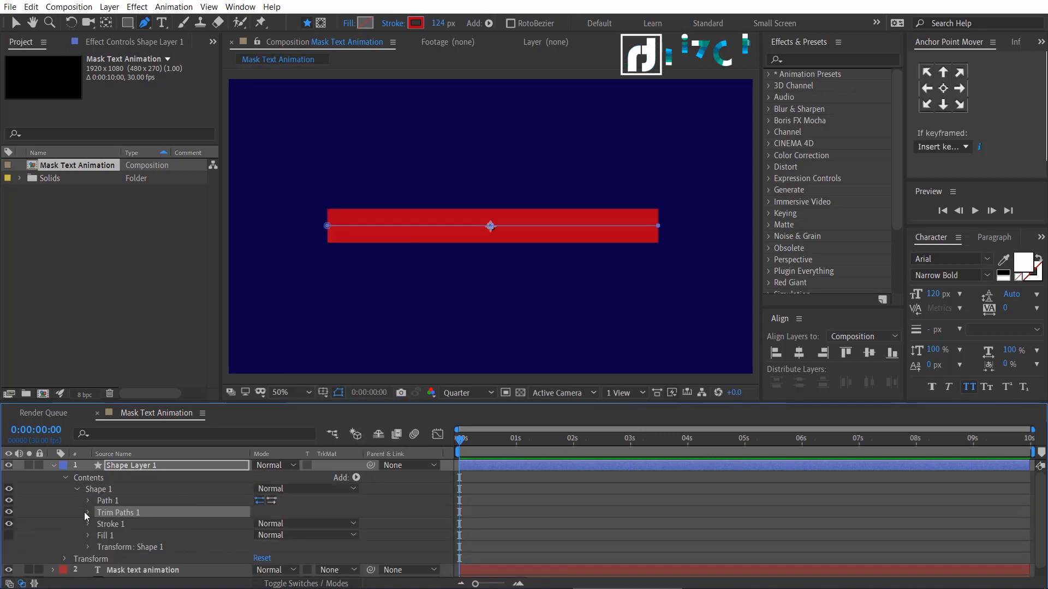
{"action": "left_click", "coordinate": [86, 513]}
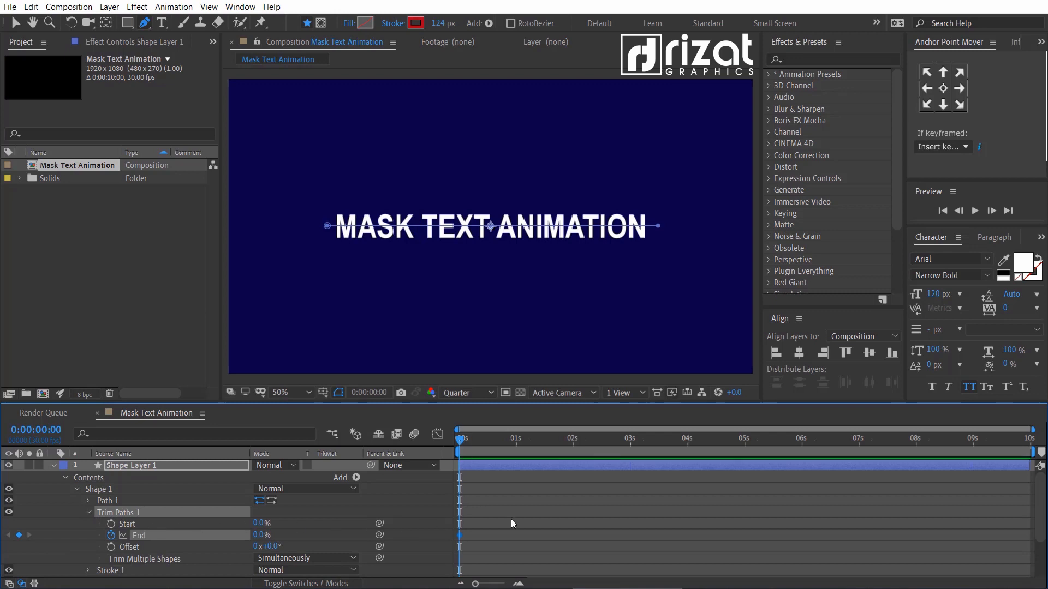
{"action": "left_click_drag", "start_coordinate": [459, 438], "coordinate": [802, 438]}
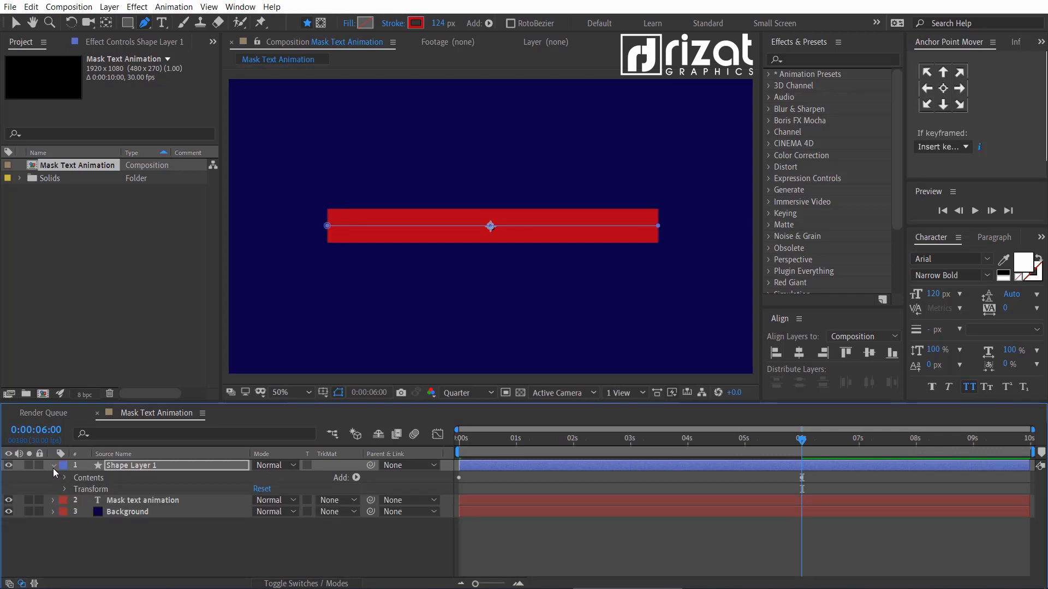
Apply Easy Ease to both Trim Paths End keyframes of the red bar
{"action": "left_click", "coordinate": [53, 466]}
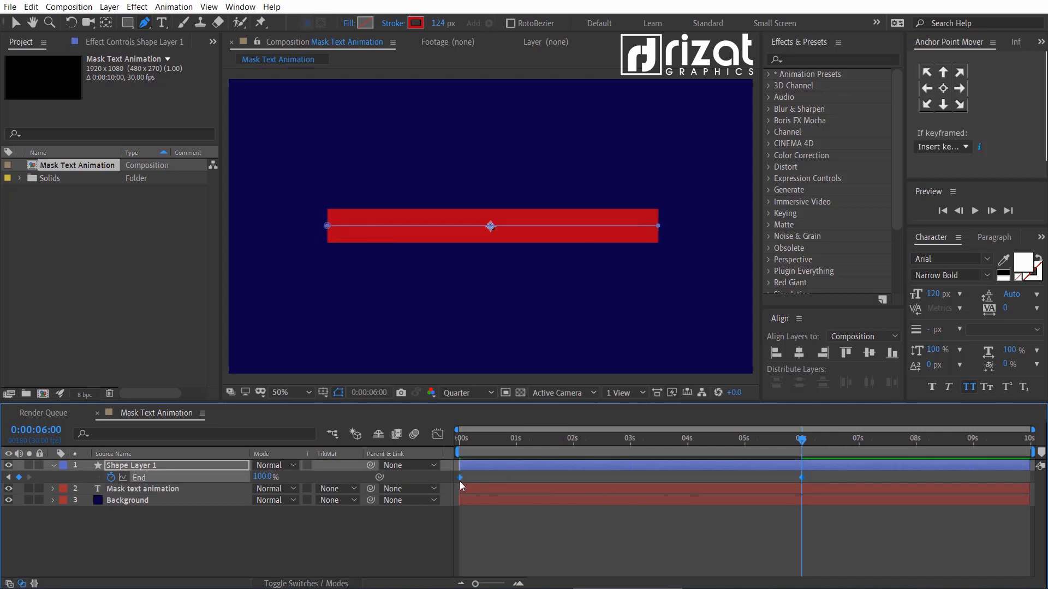
{"action": "right_click", "coordinate": [460, 486]}
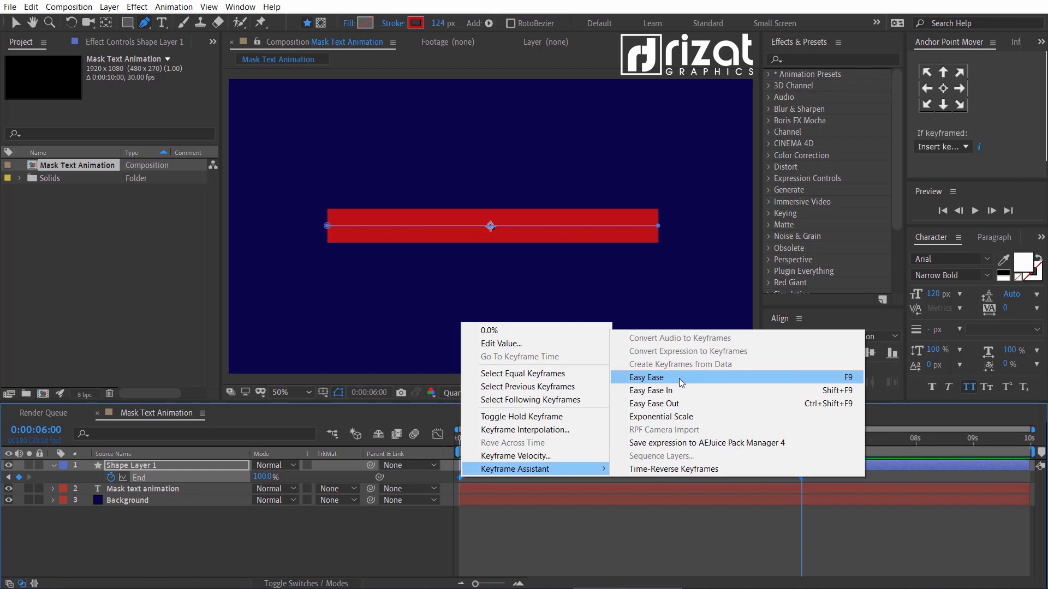
{"action": "left_click", "coordinate": [645, 377]}
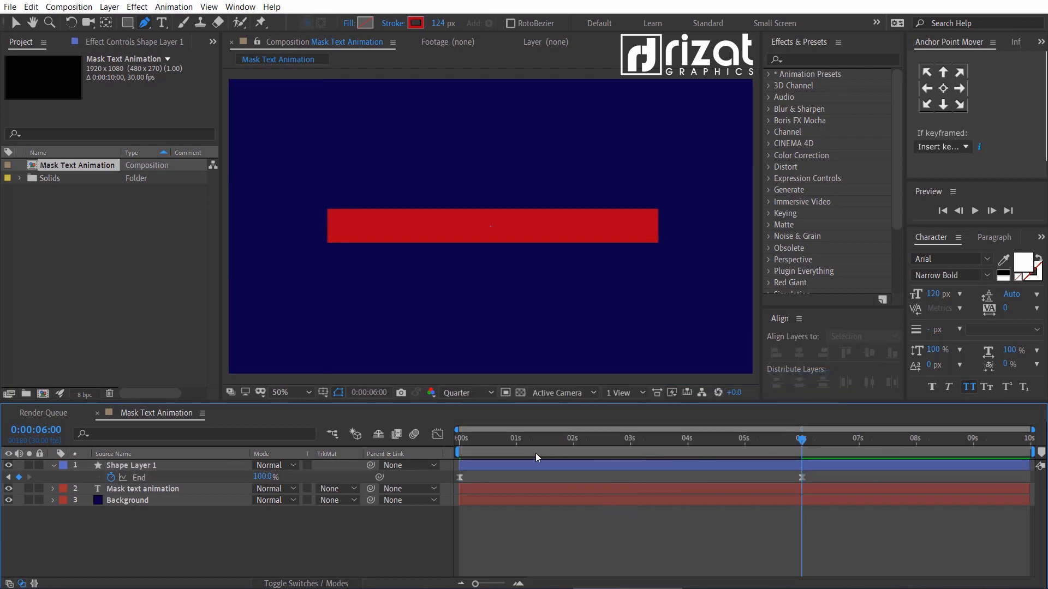
{"action": "left_click", "coordinate": [942, 211]}
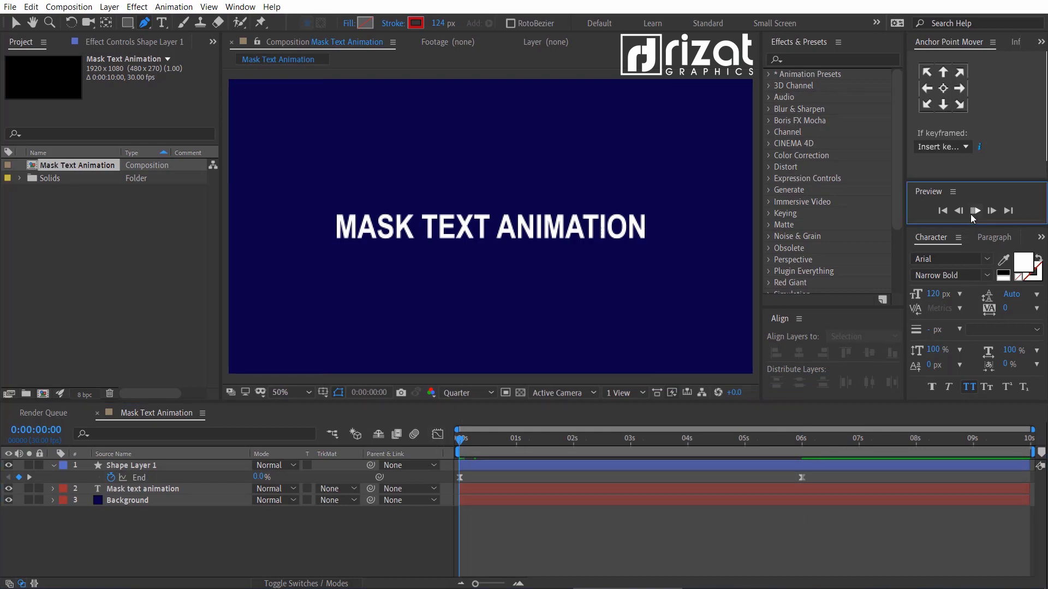
{"action": "left_click", "coordinate": [975, 210]}
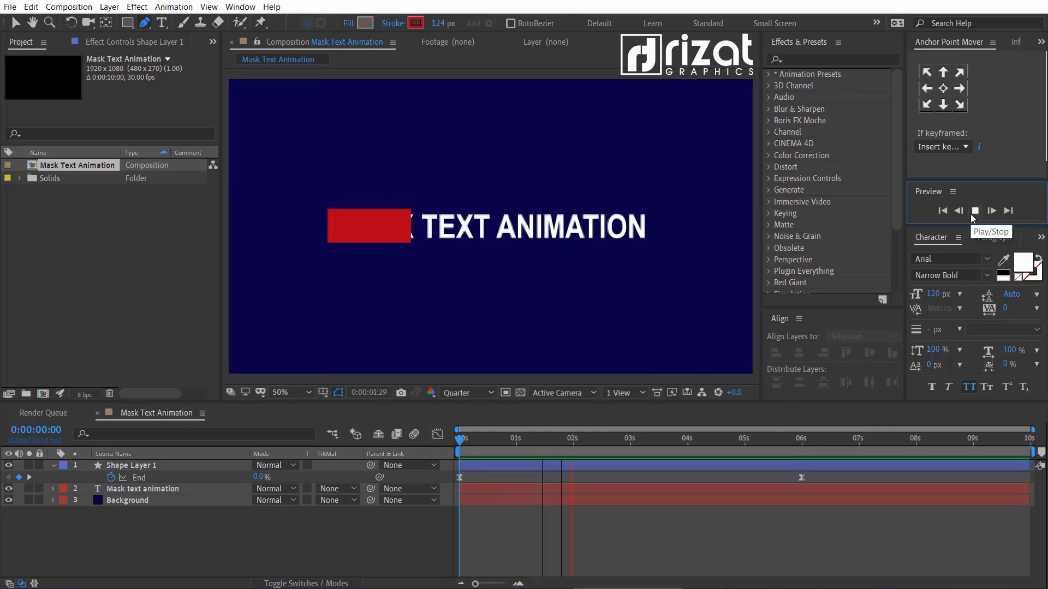
{"action": "left_click", "coordinate": [991, 211]}
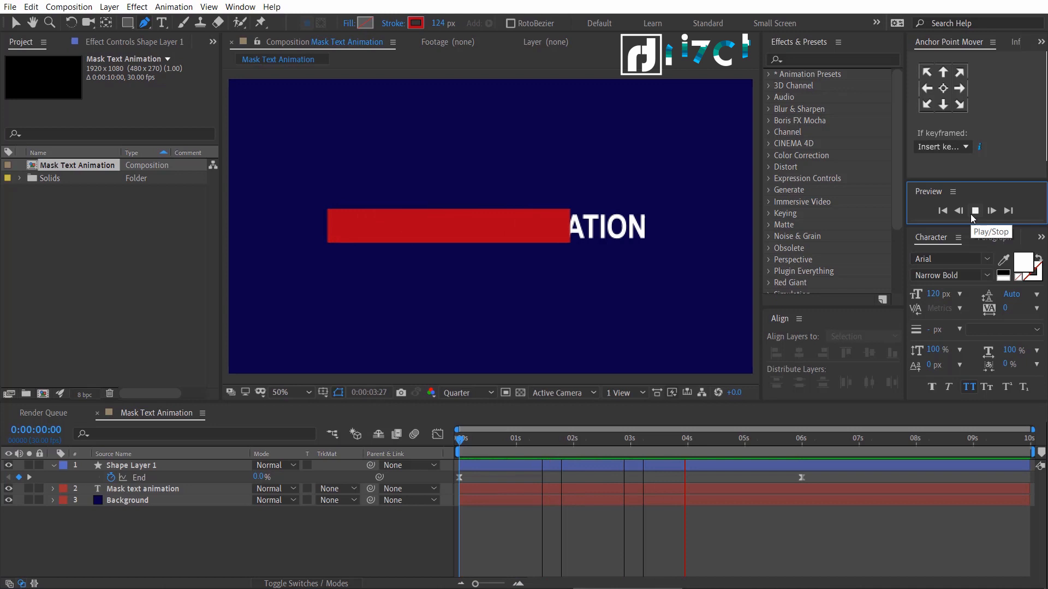
{"action": "left_click", "coordinate": [991, 211]}
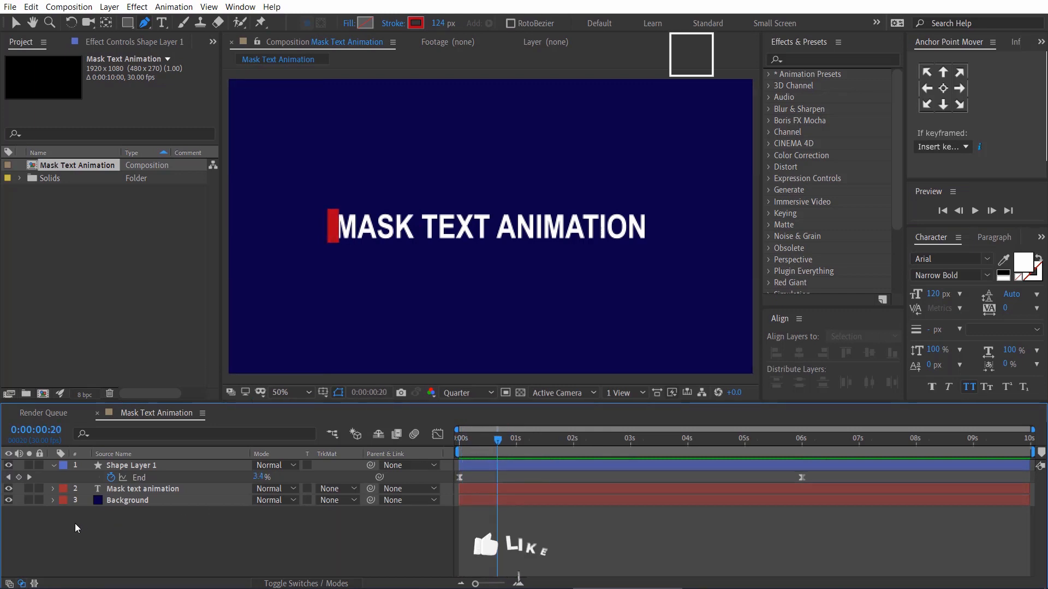
Give the text an Alpha Inverted Matte and the duplicated text an Alpha Matte
{"action": "left_click", "coordinate": [334, 477]}
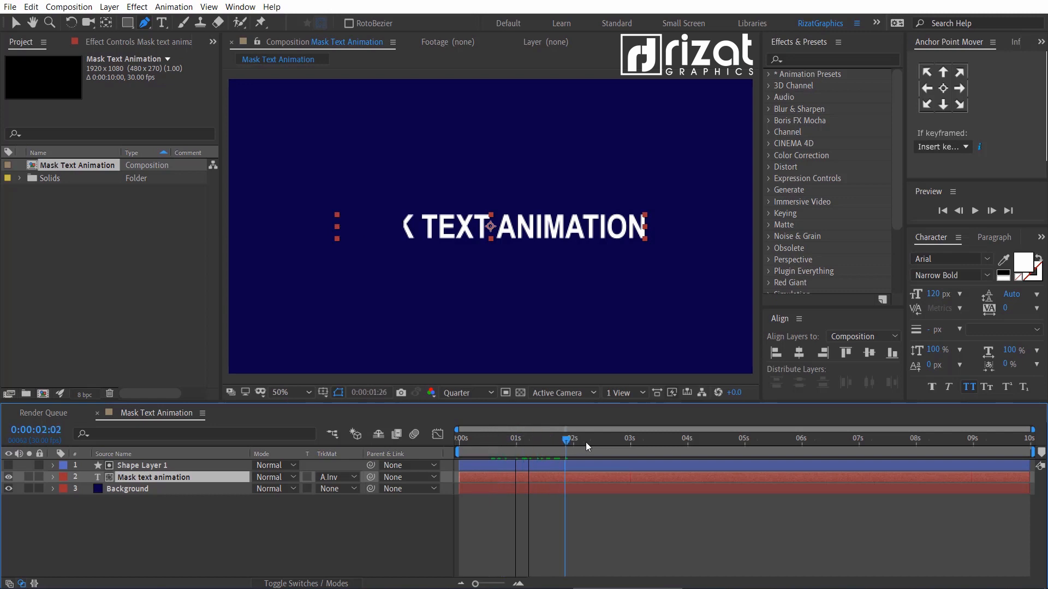
{"action": "left_click_drag", "start_coordinate": [568, 439], "coordinate": [541, 438]}
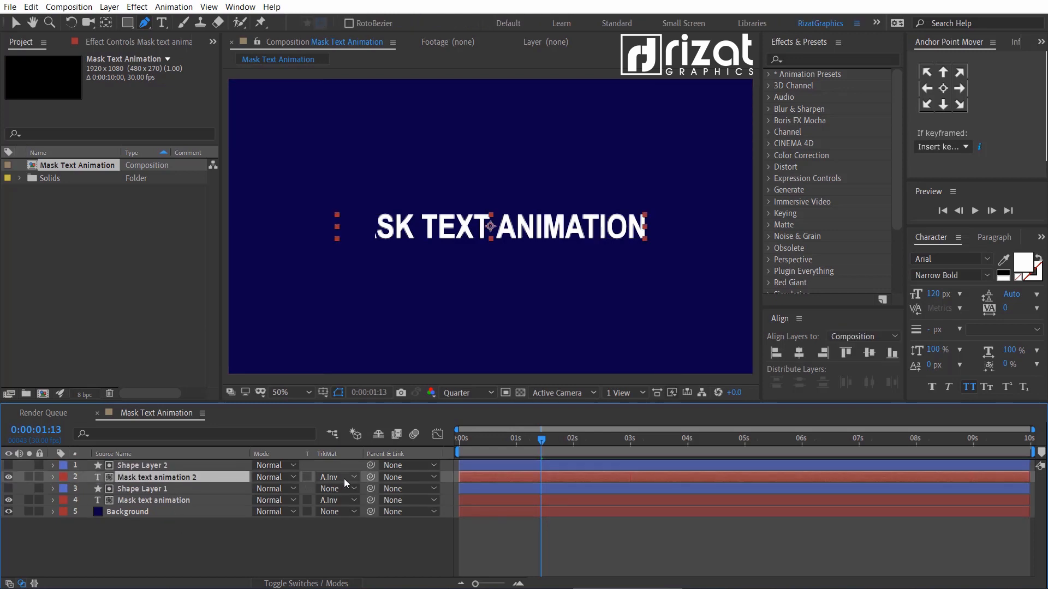
{"action": "left_click", "coordinate": [337, 477]}
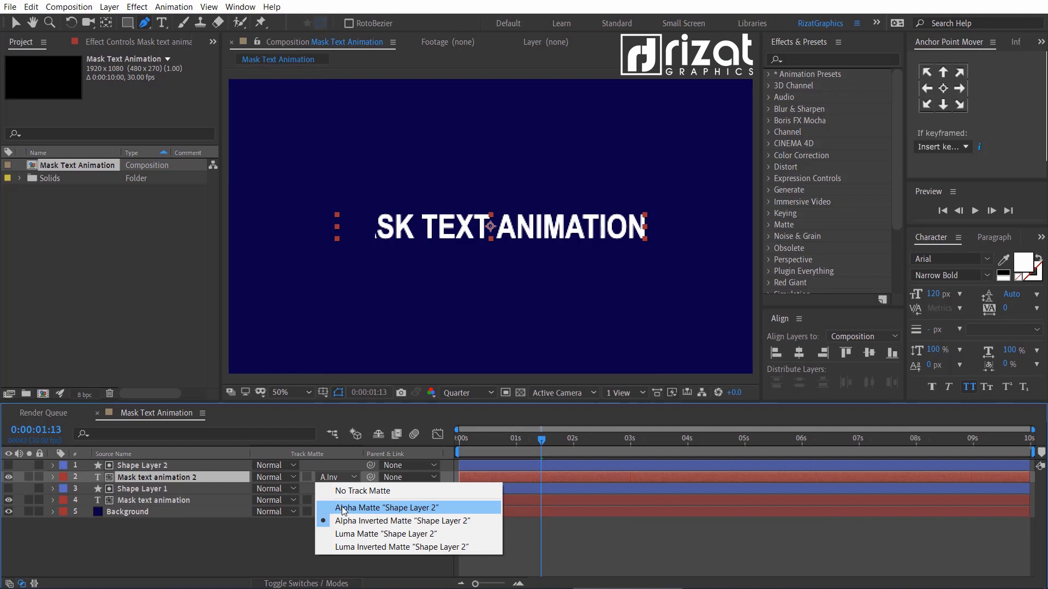
{"action": "left_click", "coordinate": [387, 508]}
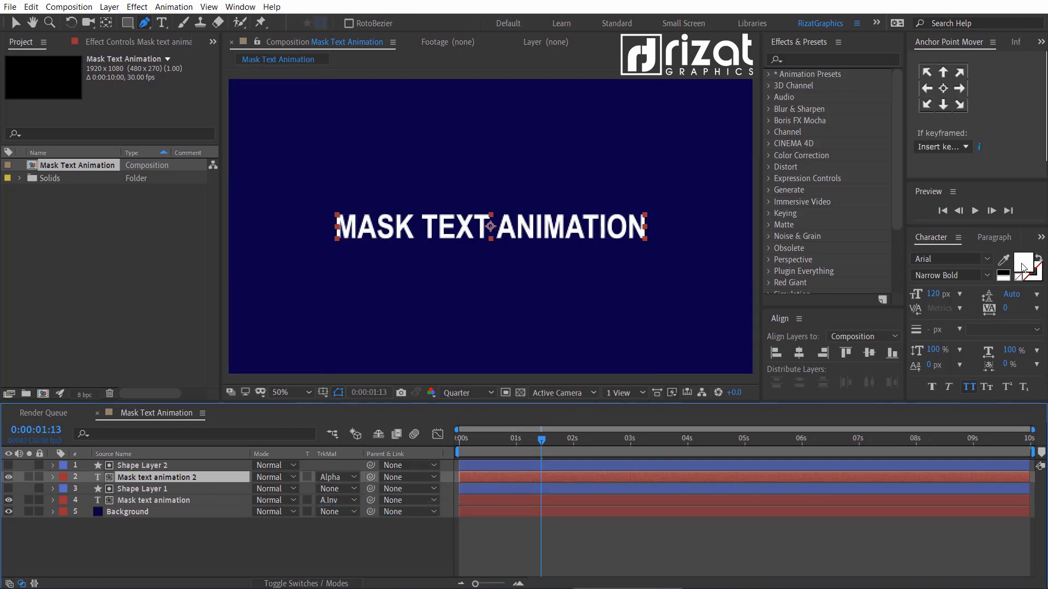
Colour the duplicate text yellow and paste a copied bar above Background
{"action": "left_click", "coordinate": [1030, 268]}
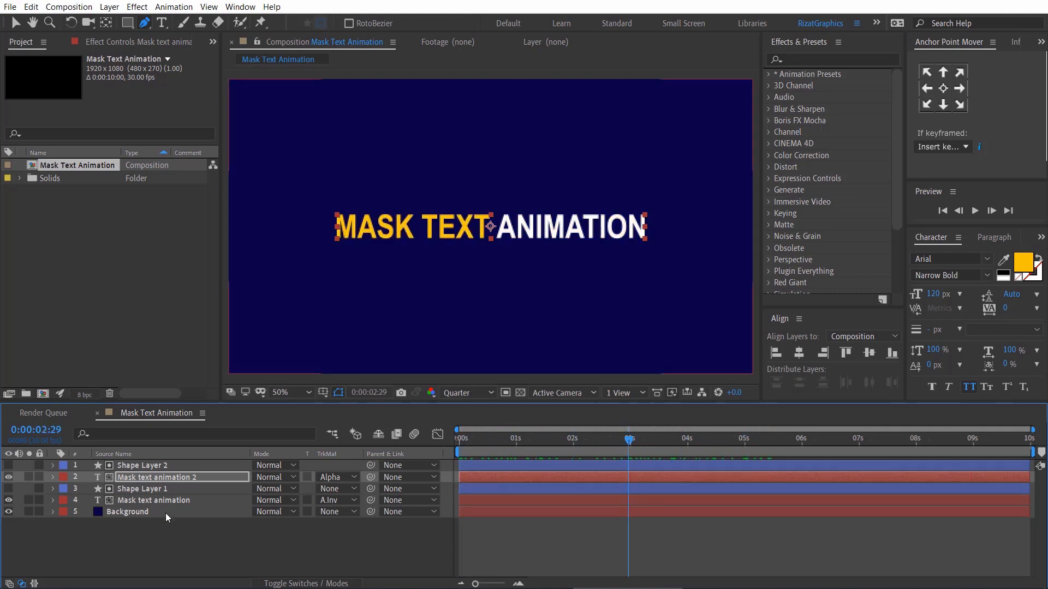
{"action": "left_click", "coordinate": [143, 488]}
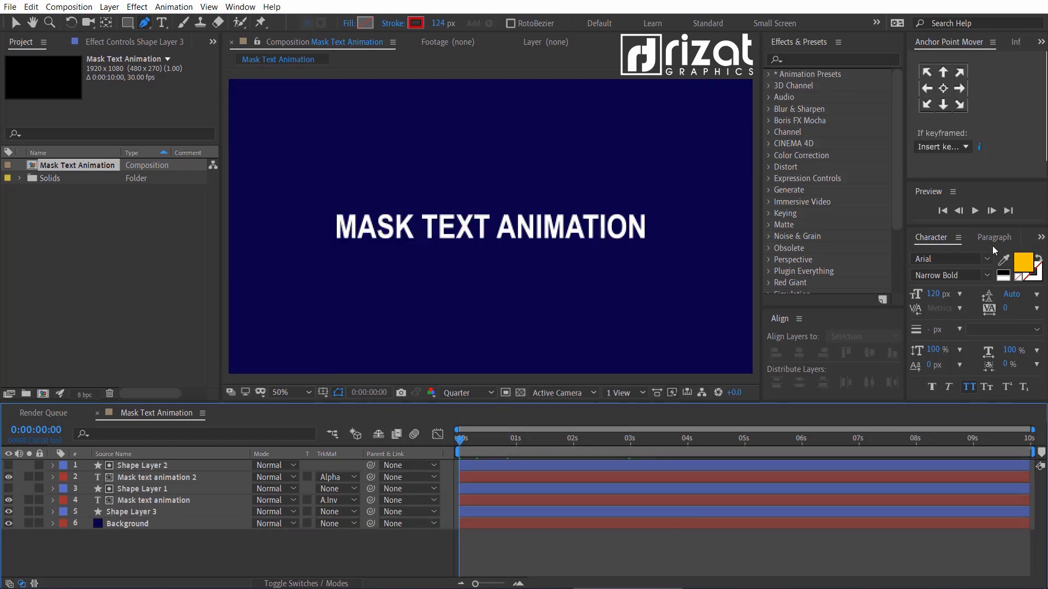
{"action": "left_click", "coordinate": [974, 210]}
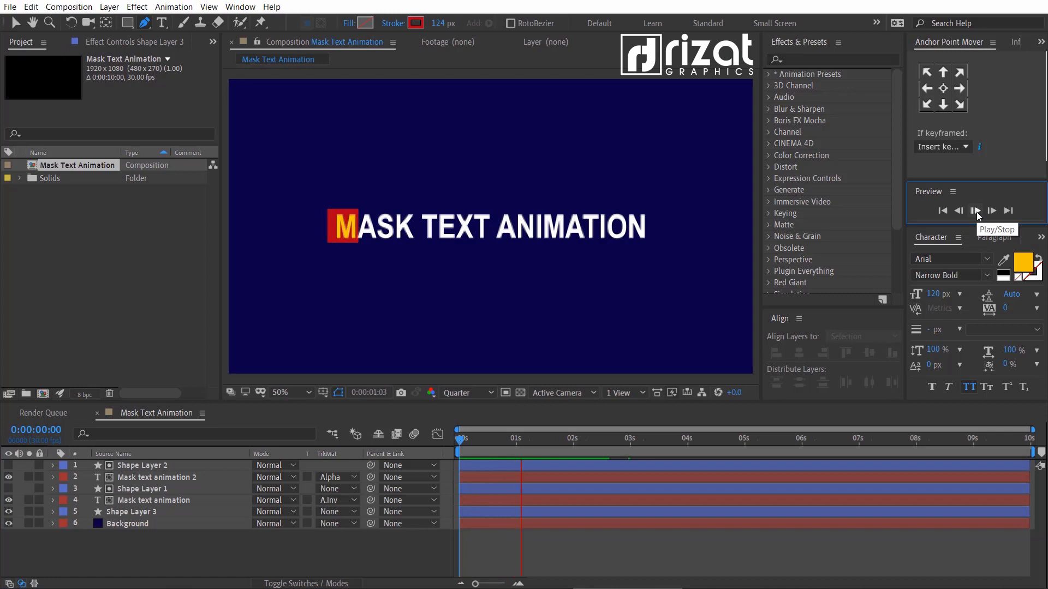
{"action": "left_click", "coordinate": [976, 209]}
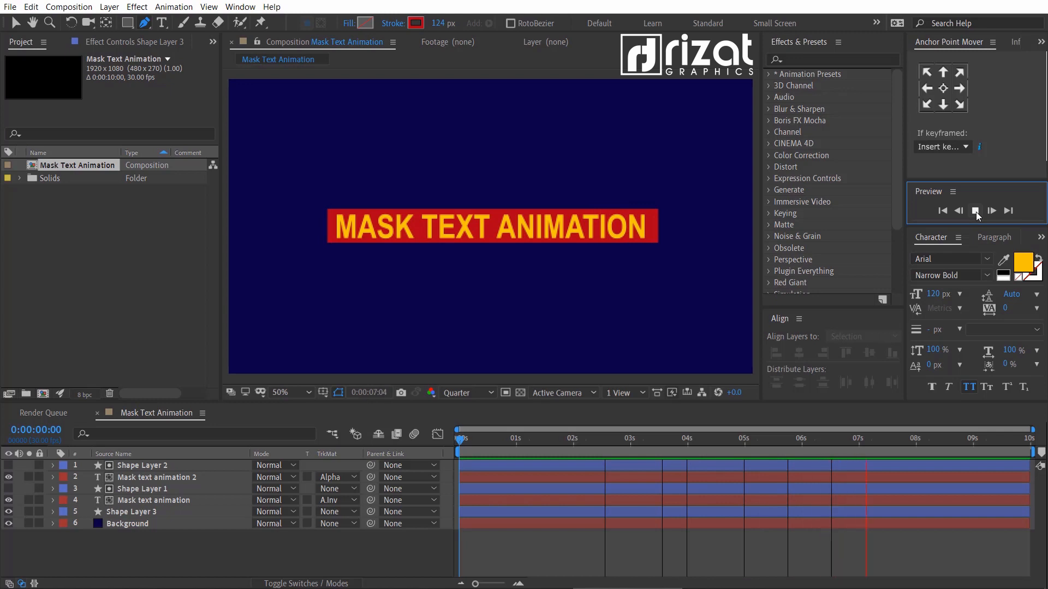
{"action": "left_click", "coordinate": [976, 210]}
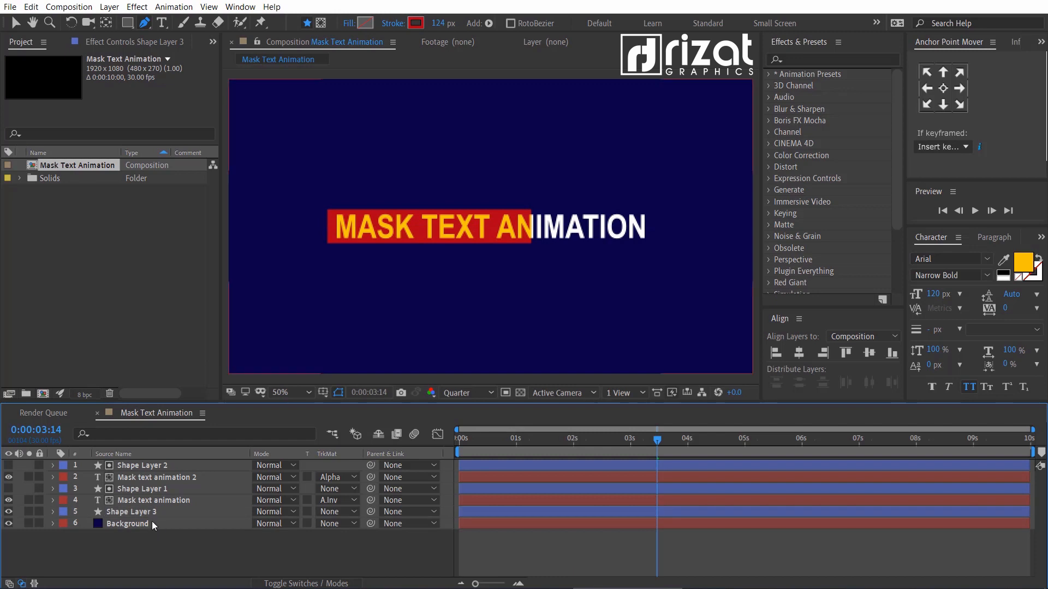
{"action": "left_click", "coordinate": [477, 438]}
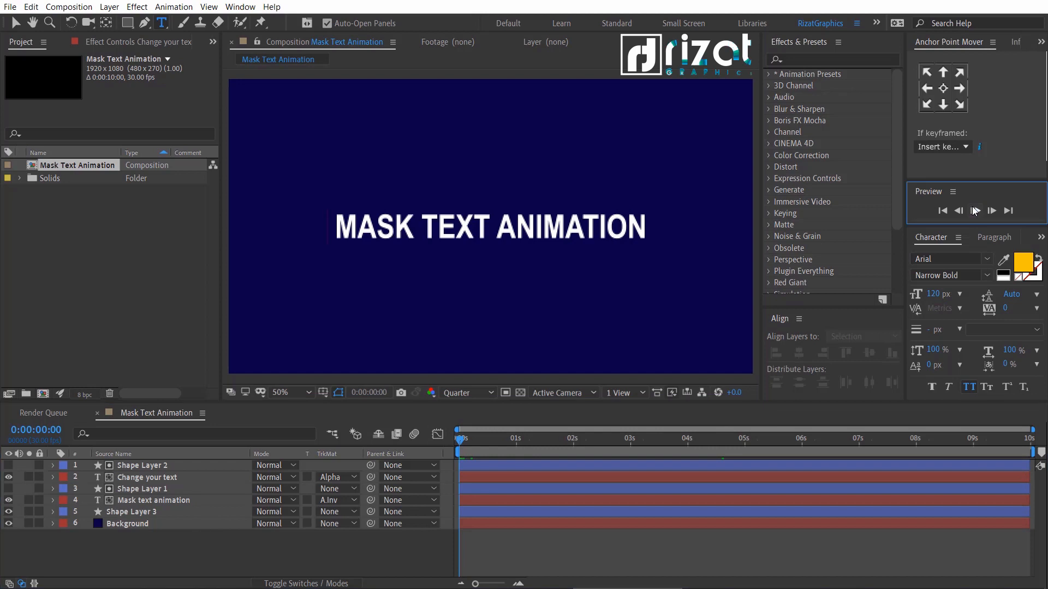
Preview the wipe with the yellow text now reading 'Change your text'
{"action": "left_click", "coordinate": [976, 211]}
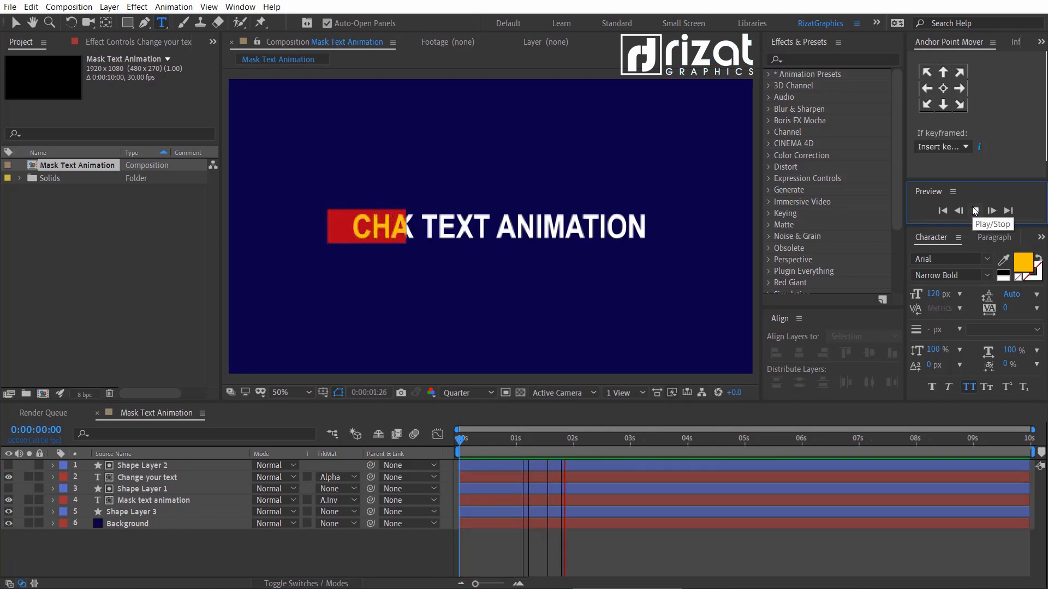